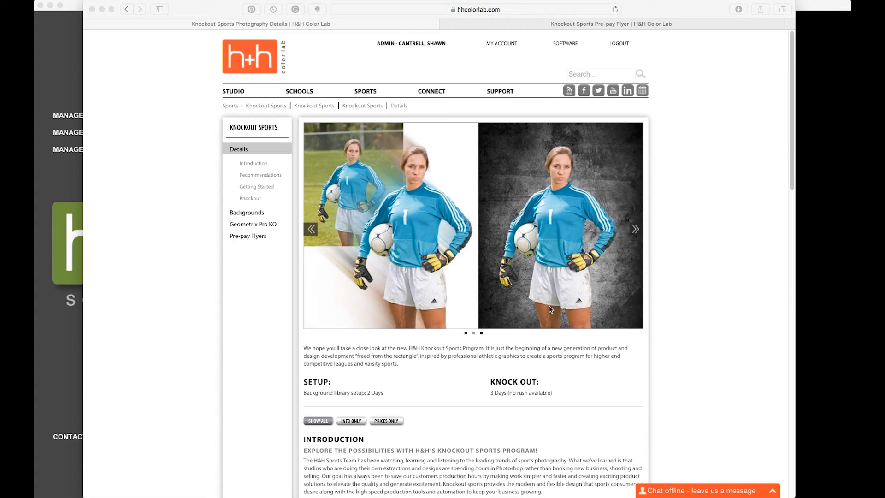
mouse_move(281, 207)
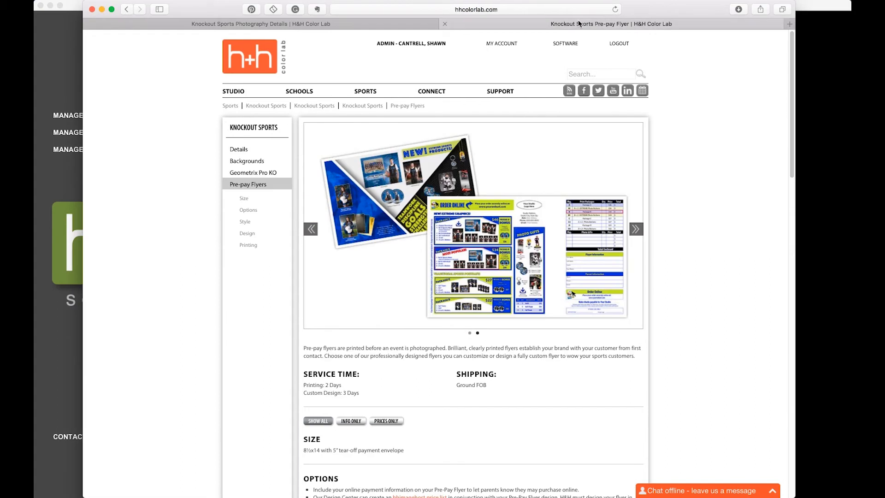
- View the 2 Tier KO Sports pre-pay flyer Options, front and then back side
scroll(down, 3)
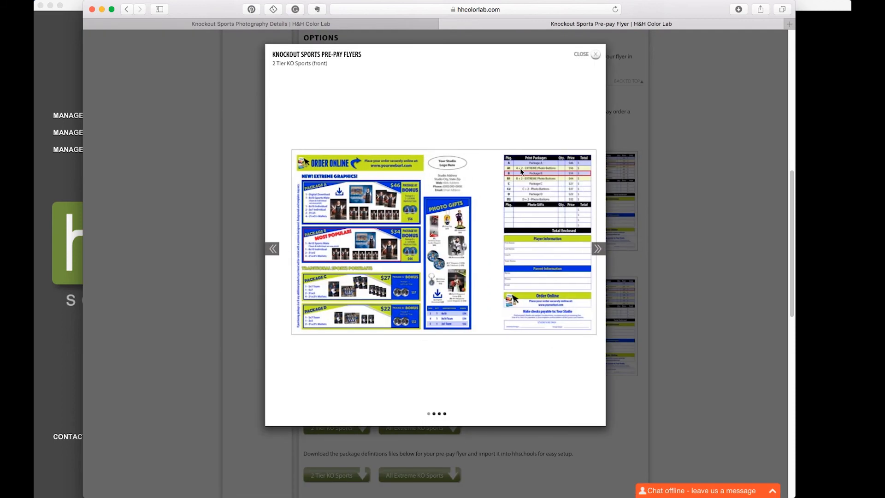
click(597, 248)
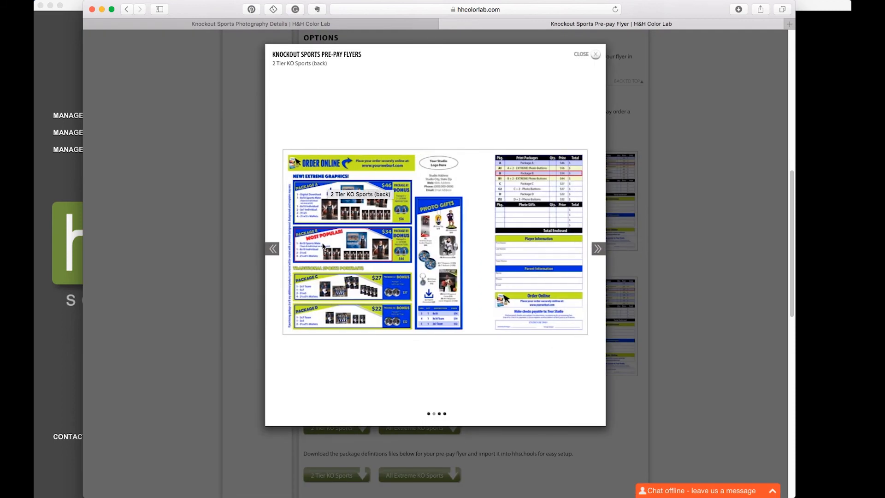
mouse_move(373, 220)
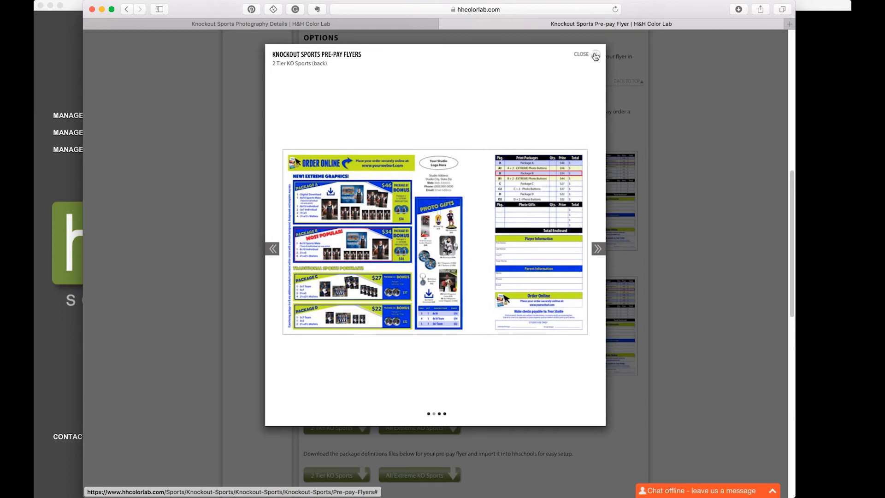
mouse_move(826, 117)
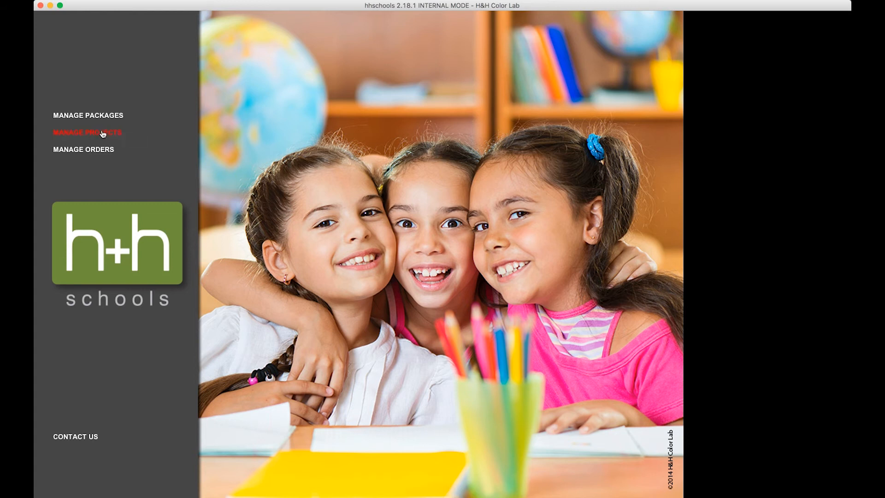
mouse_move(87, 132)
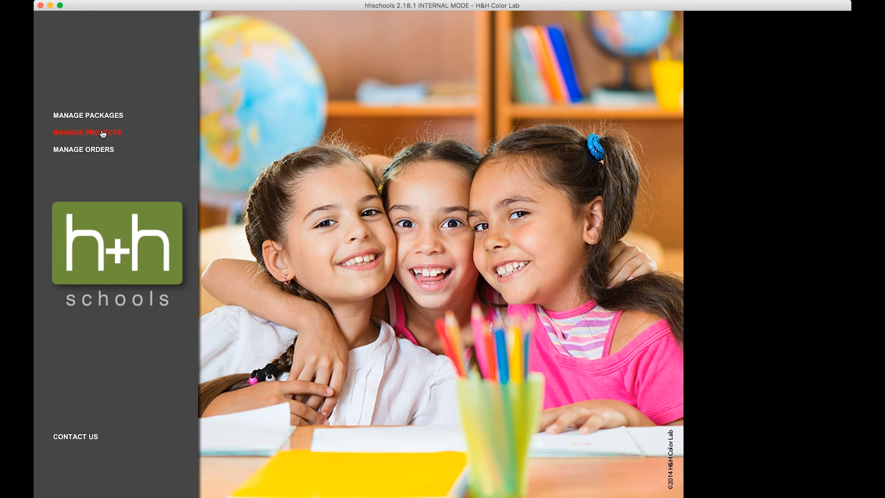
- Launch Manage Projects from the home screen and start a new project
click(88, 132)
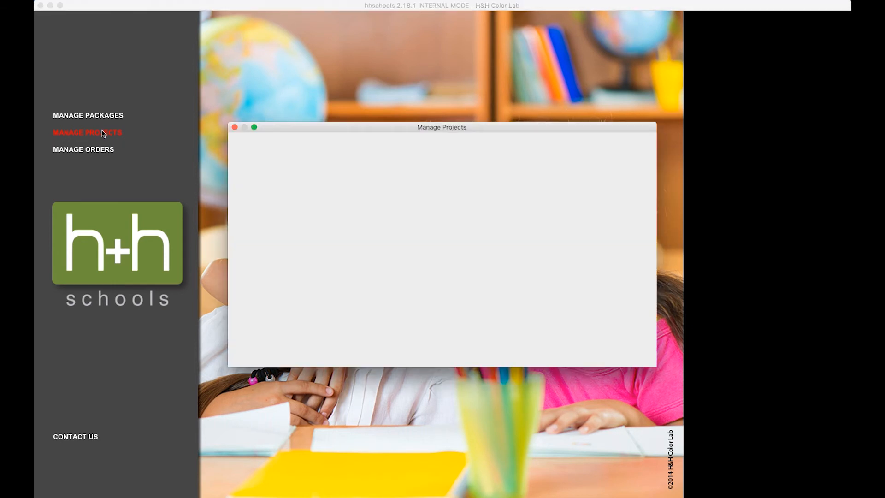
click(234, 128)
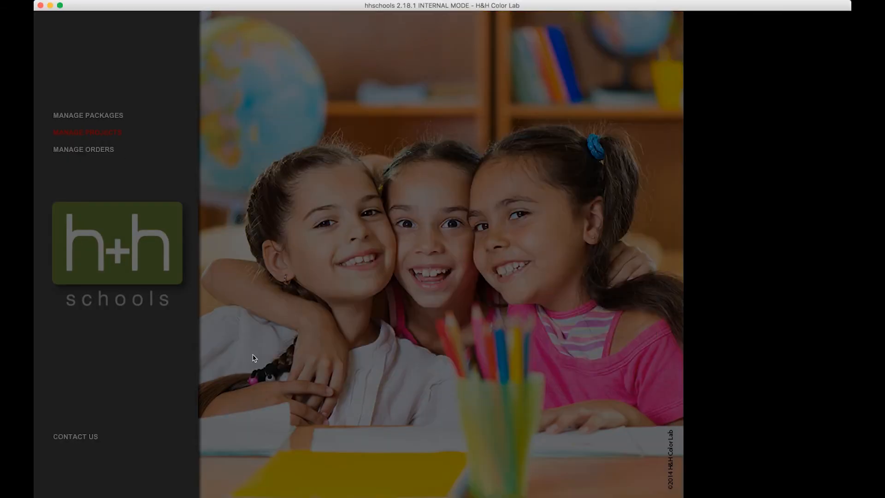
- Name the new project 'KO Sports Demo'
click(87, 132)
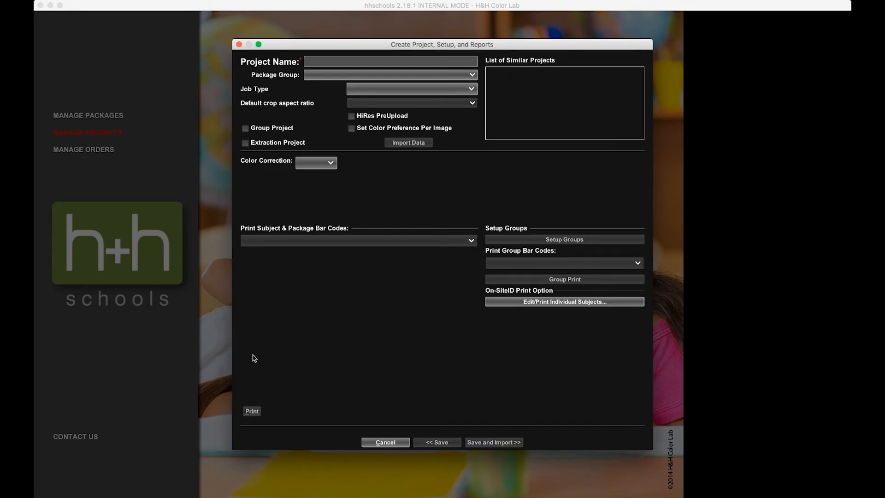
text(KO)
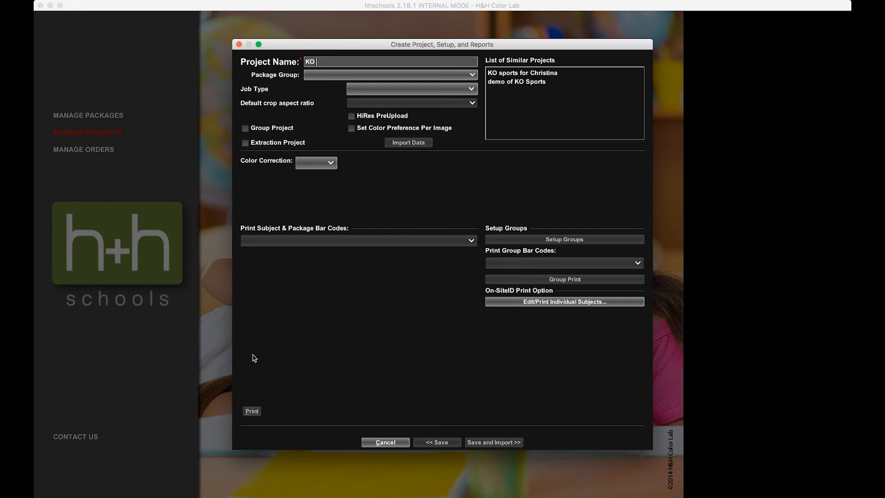
text(Sports)
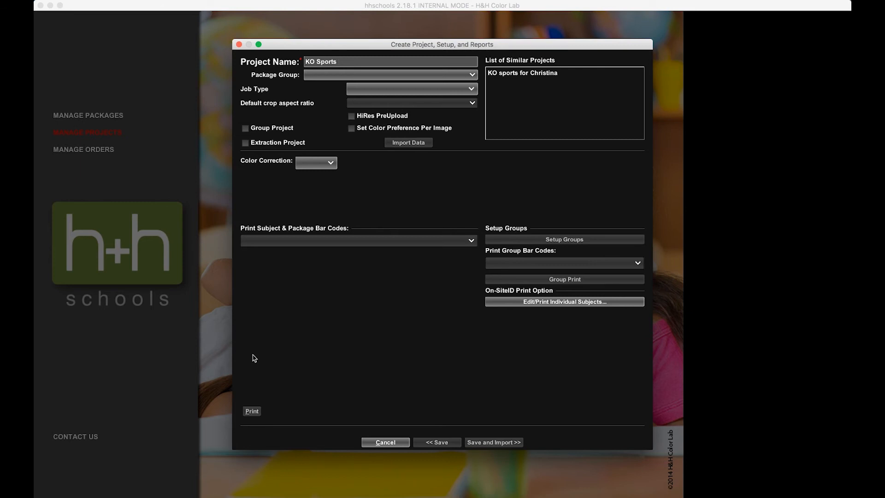
text(Demo)
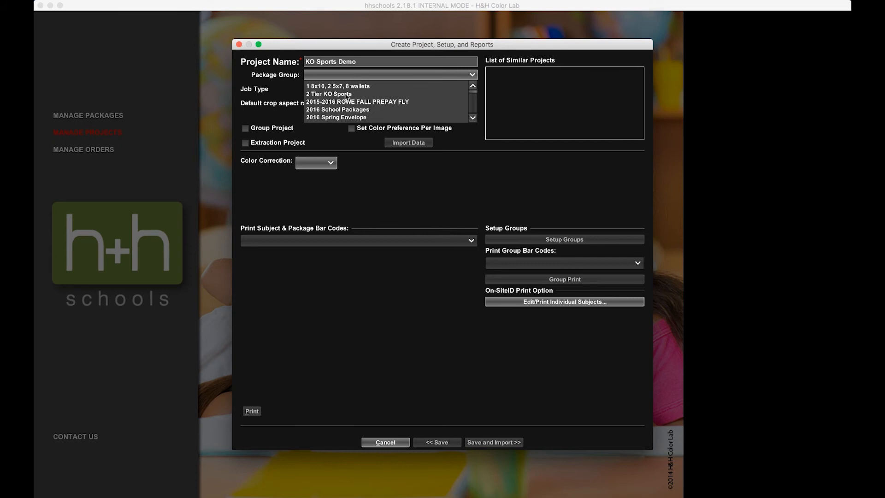
- Choose package group 2 Tier KO Sports, job type Sports and Deluxe color correction
click(329, 94)
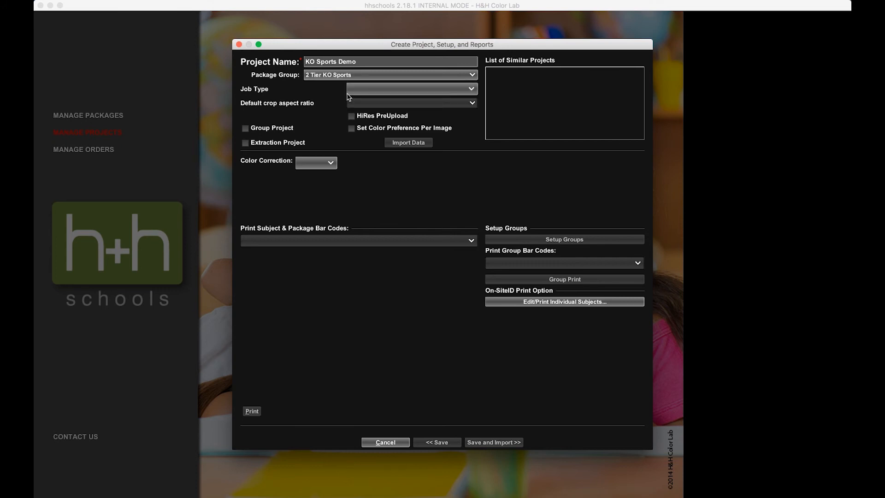
click(411, 89)
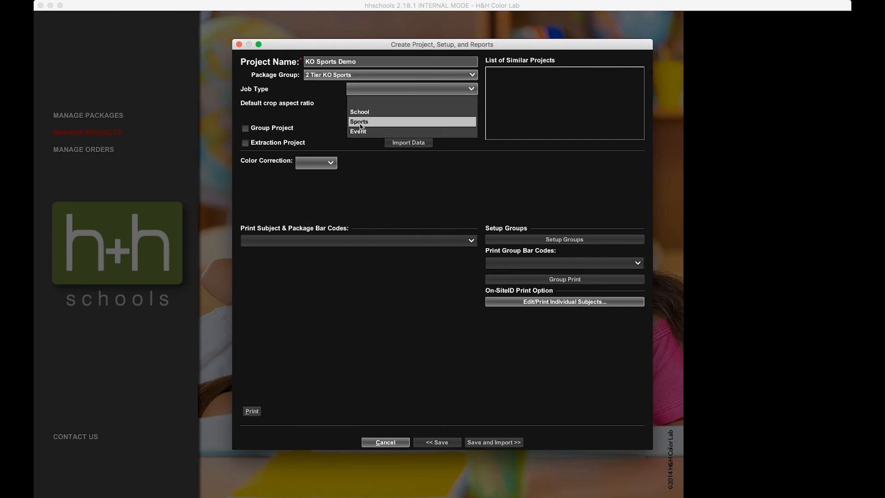
click(359, 122)
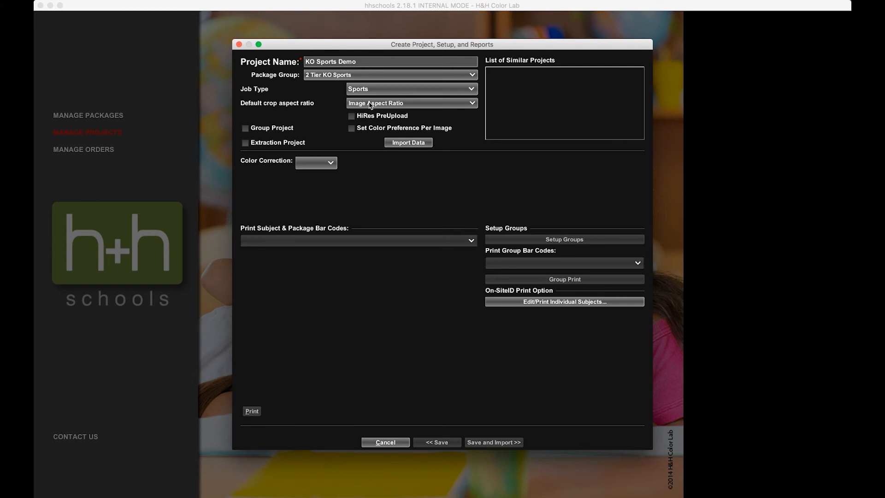
mouse_move(372, 105)
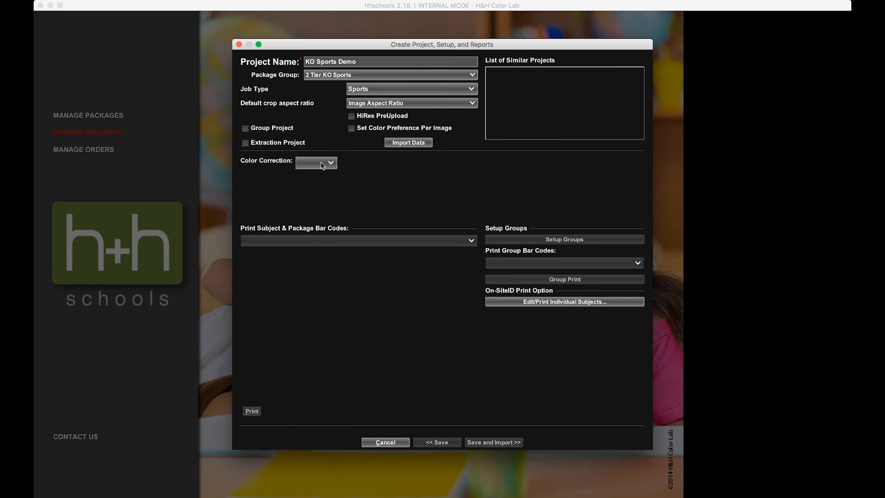
click(316, 163)
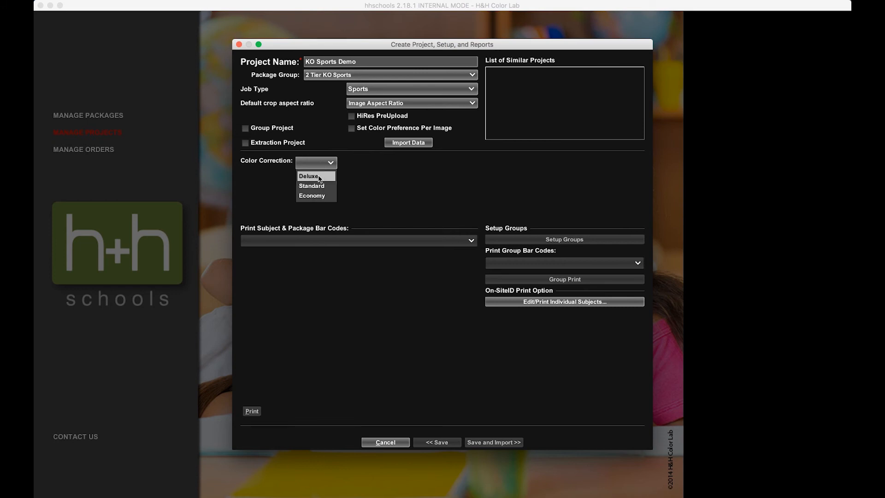
click(308, 176)
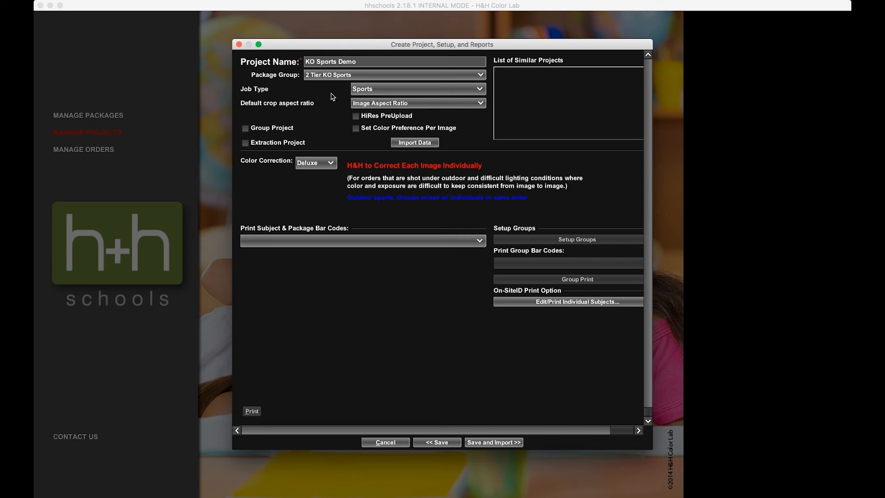
mouse_move(333, 105)
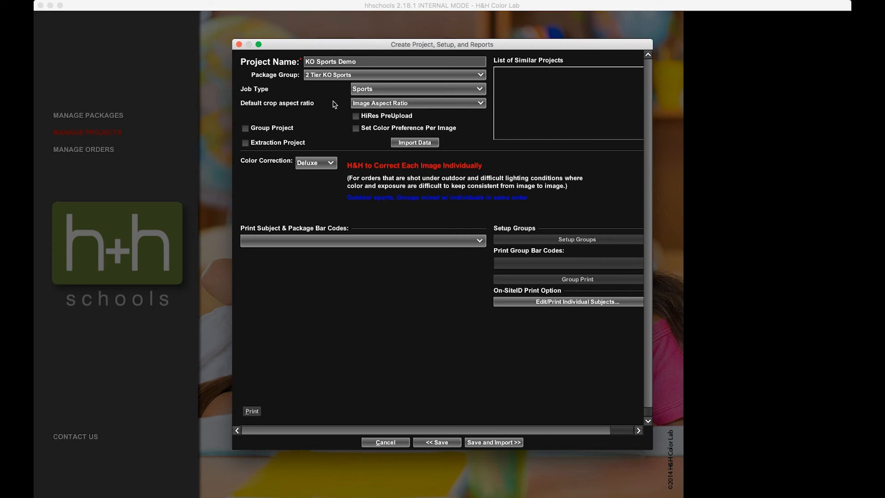
mouse_move(332, 113)
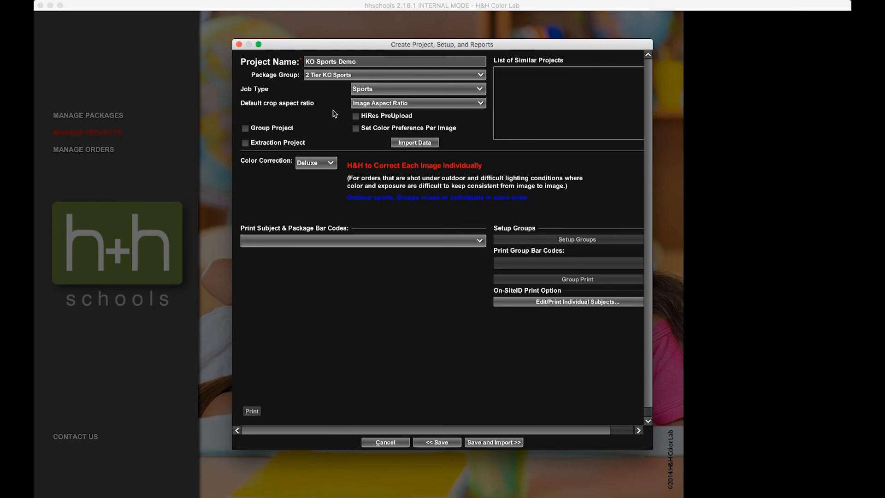
mouse_move(334, 119)
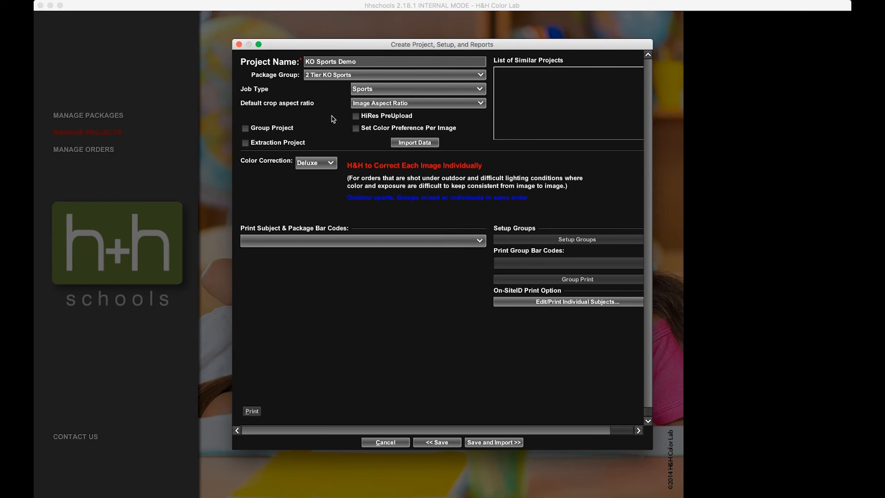
mouse_move(259, 150)
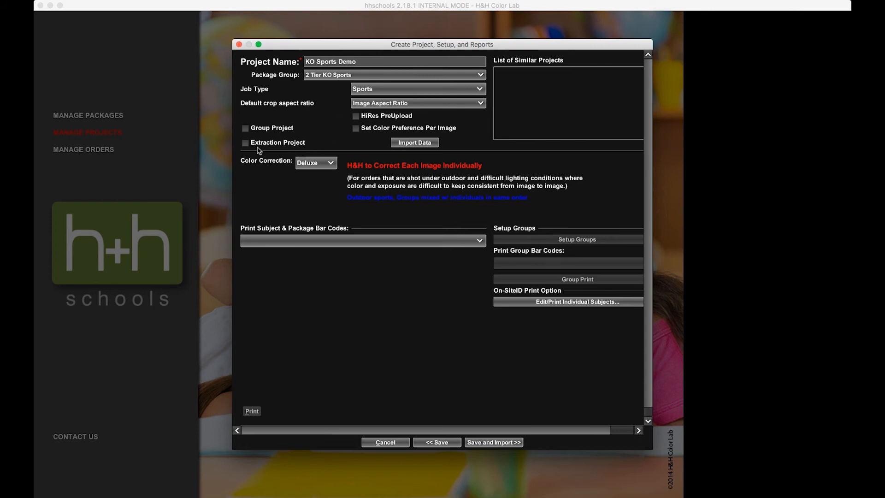
- Mark KO Sports Demo as an Extraction Project, which also enables HiRes PreUpload
click(245, 143)
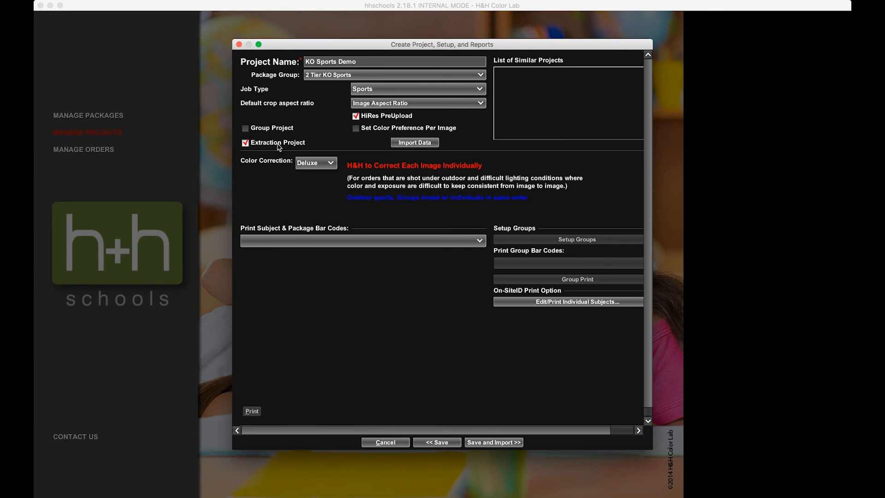
mouse_move(366, 125)
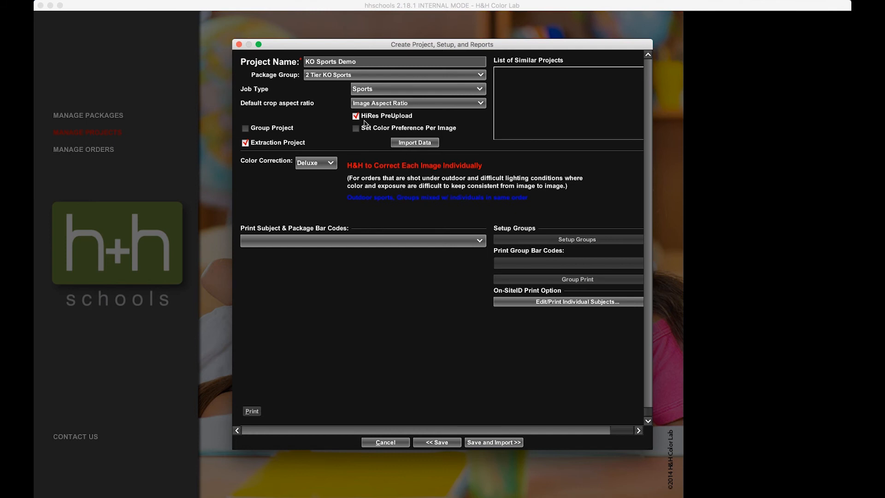
mouse_move(371, 124)
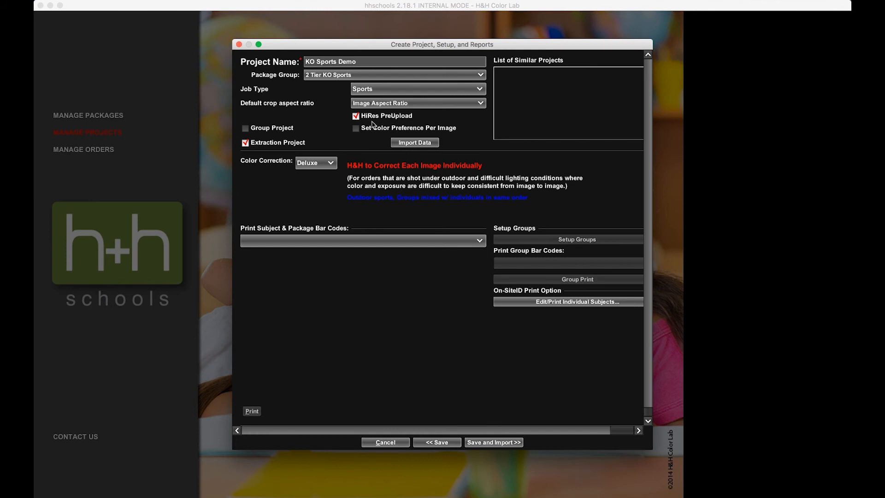
mouse_move(376, 122)
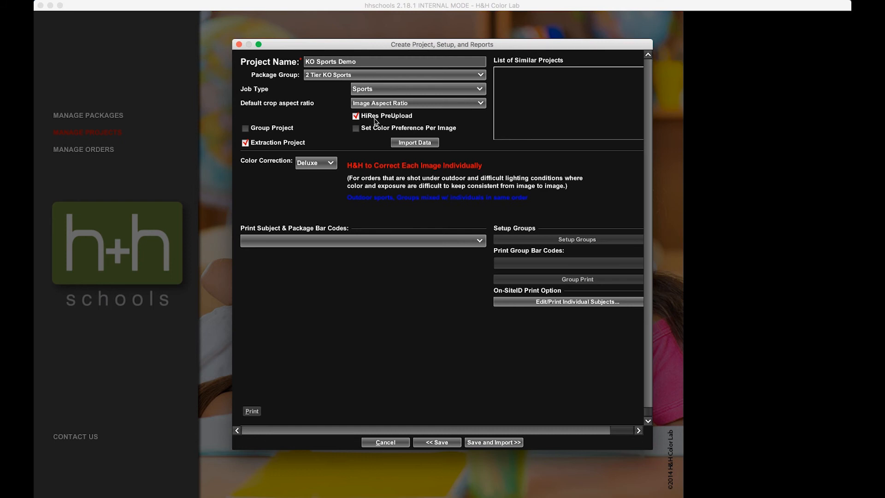
mouse_move(271, 154)
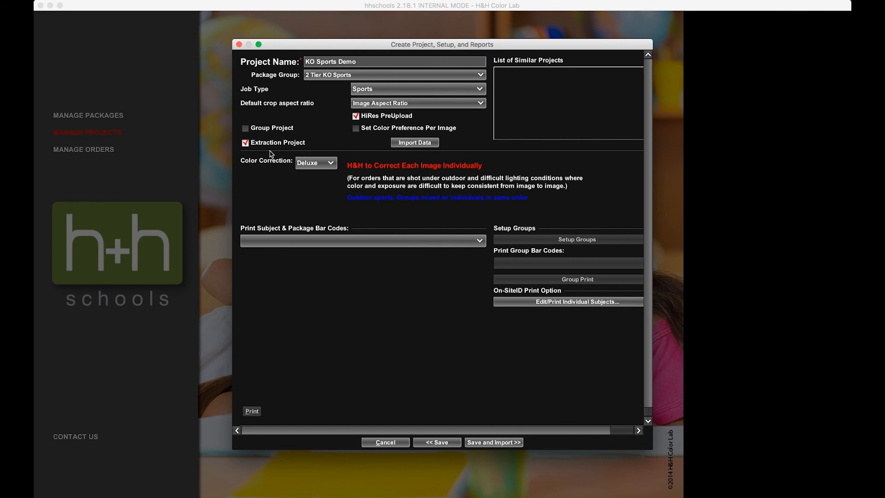
mouse_move(373, 121)
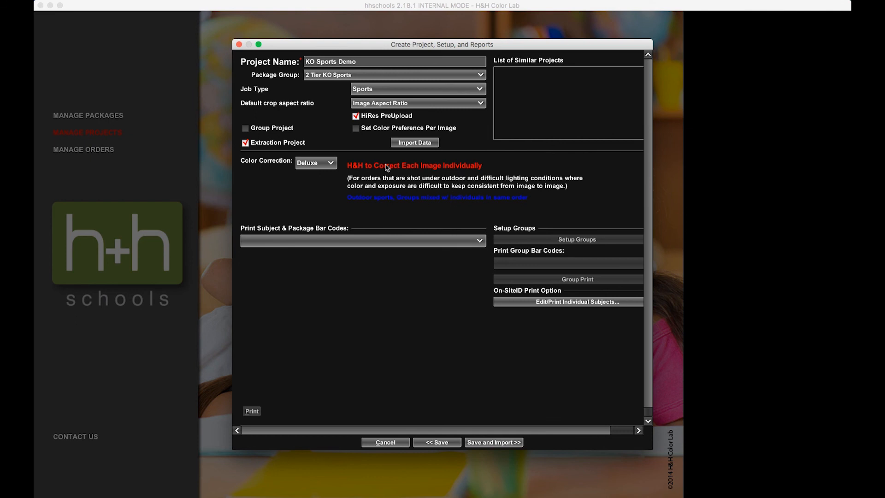
mouse_move(412, 278)
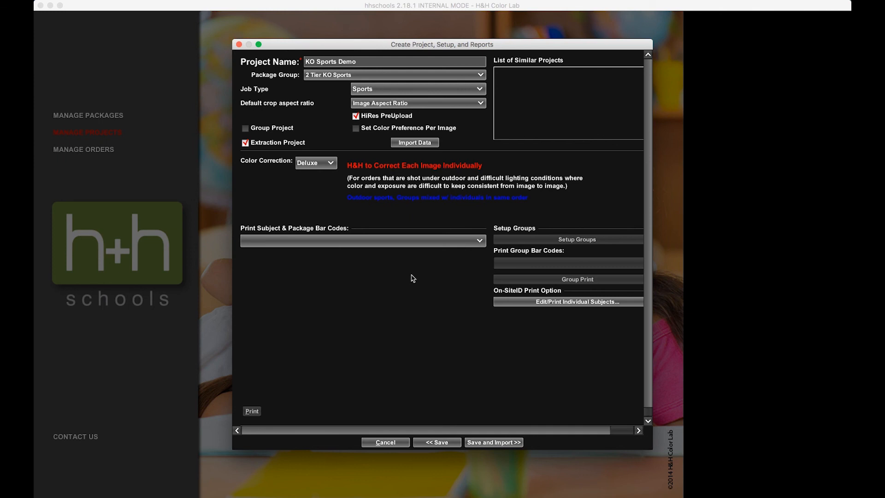
mouse_move(487, 444)
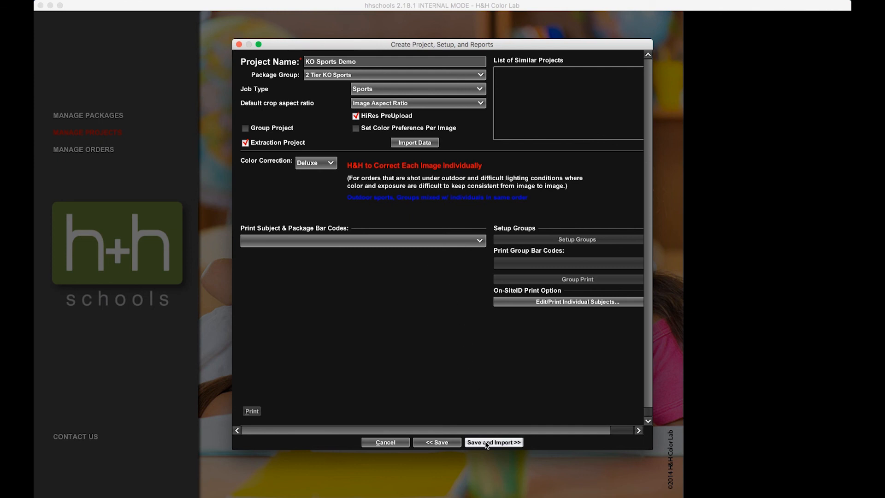
- Save the project and import the nine KO Sports folder images under camera name 1
click(493, 442)
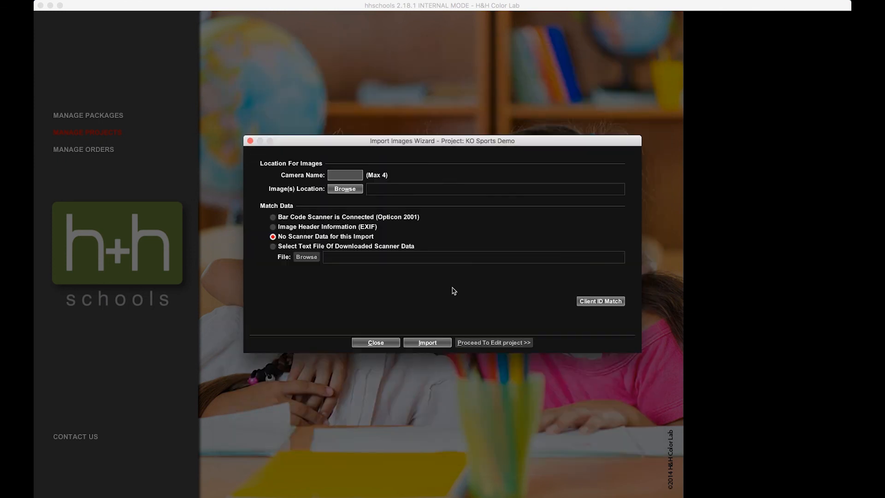
click(345, 175)
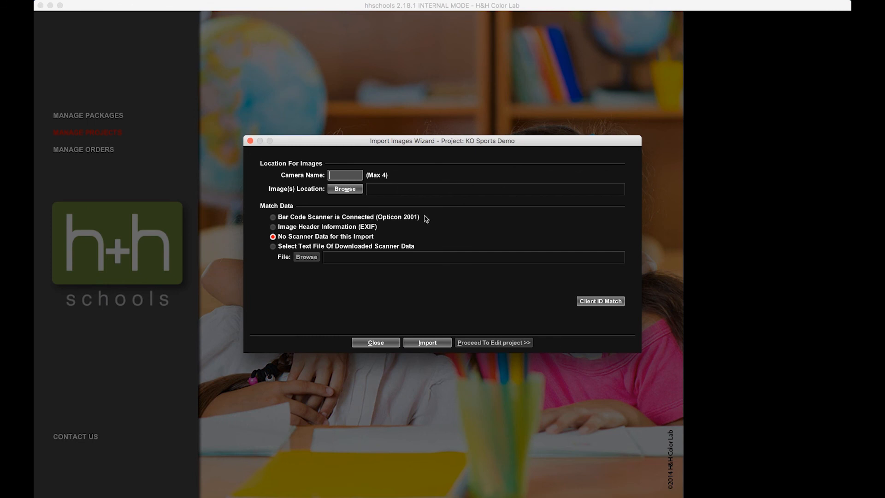
click(344, 189)
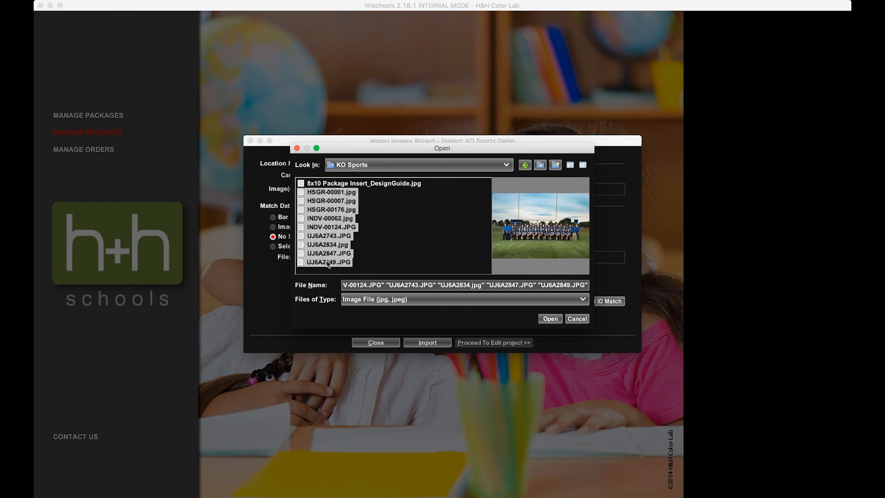
click(549, 319)
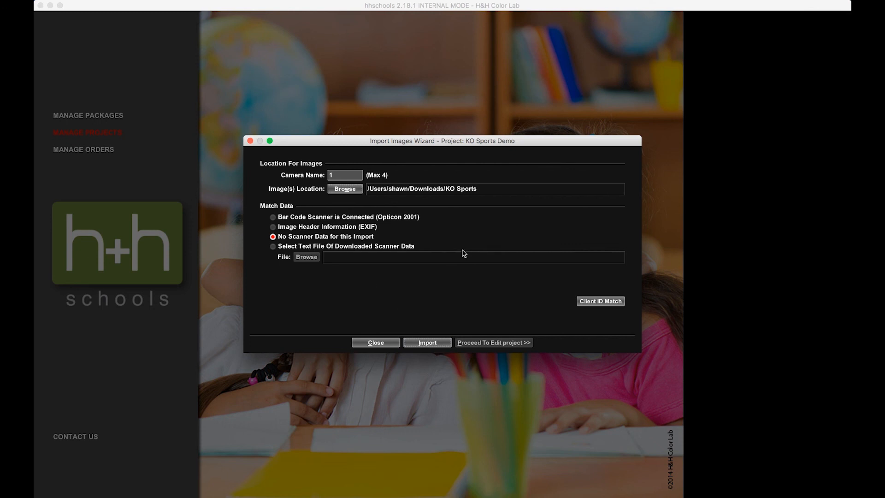
click(427, 342)
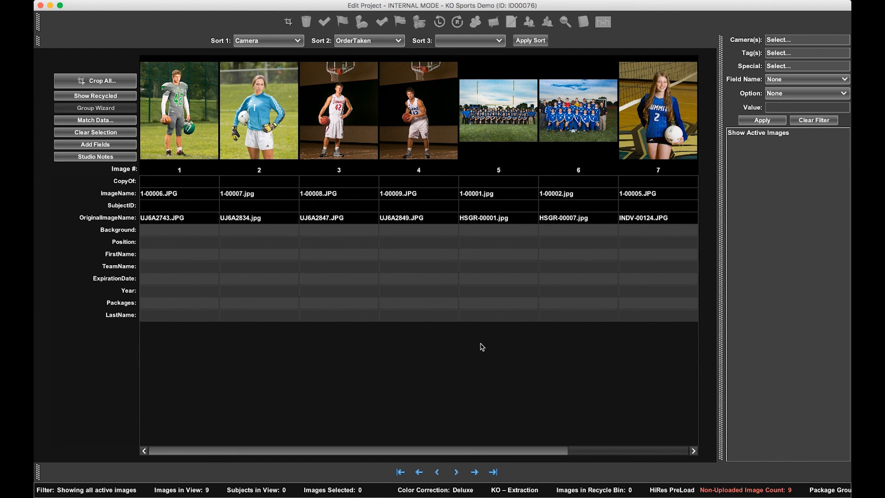
mouse_move(477, 340)
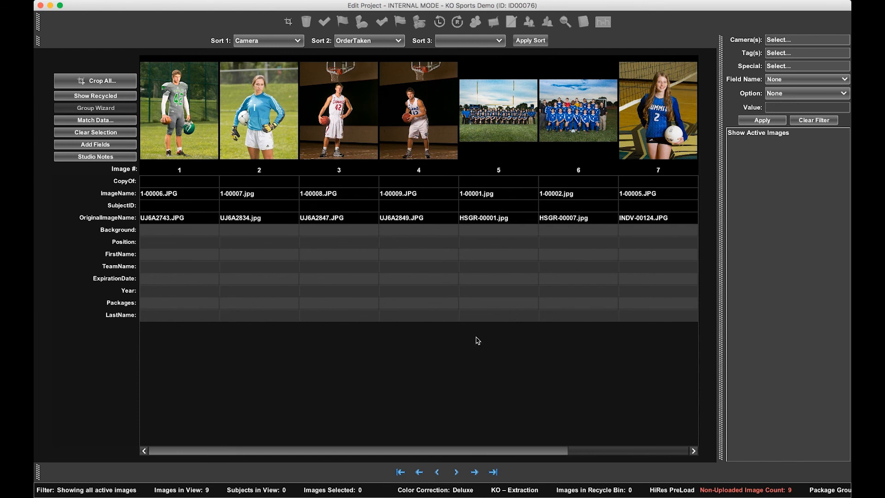
mouse_move(447, 305)
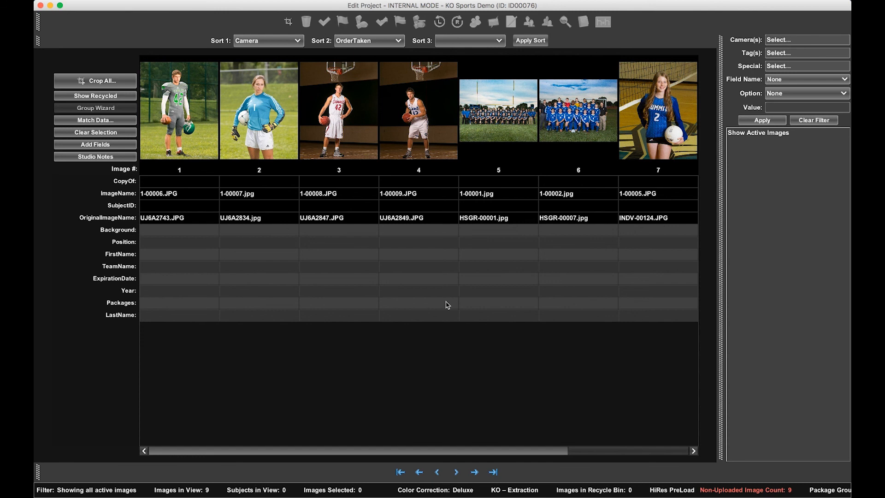
mouse_move(447, 309)
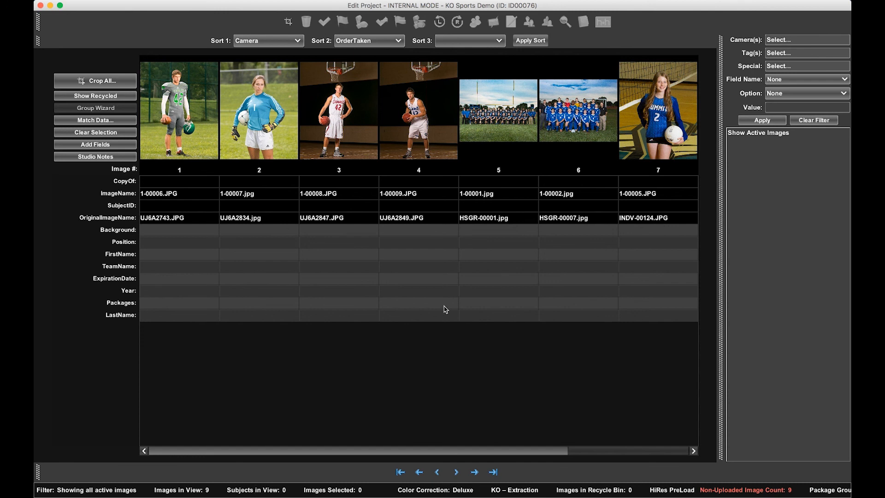